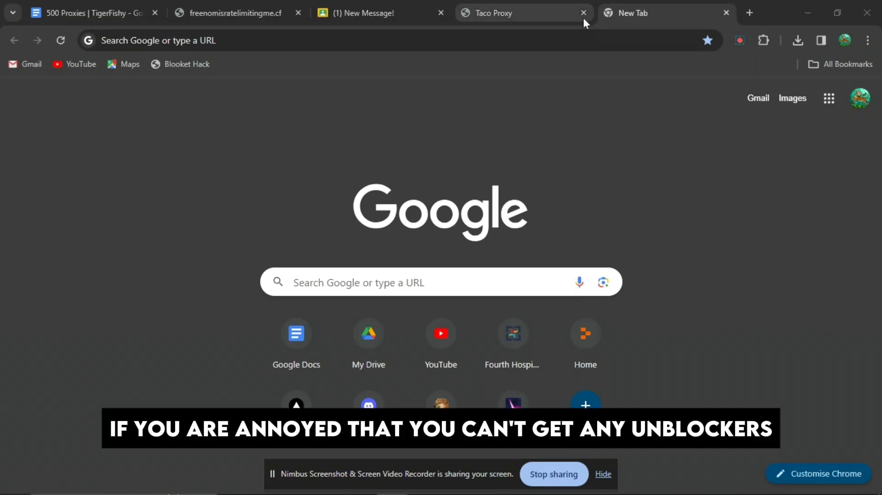
# Step: Switch to the '500 Proxies | TigerFishy' Google Docs tab listing proxy links
pyautogui.click(501, 13)
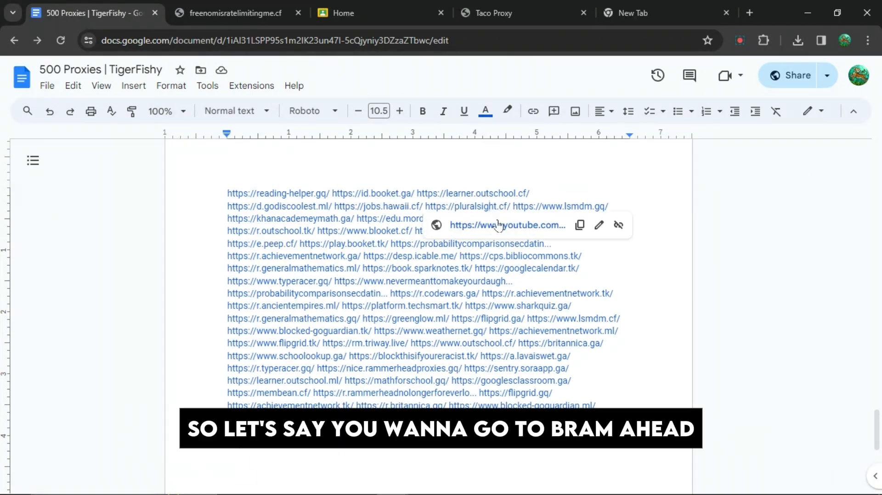
# Step: Open a proxy link from the list and continue past the leave-site warning to pluralsight.cf
pyautogui.click(507, 225)
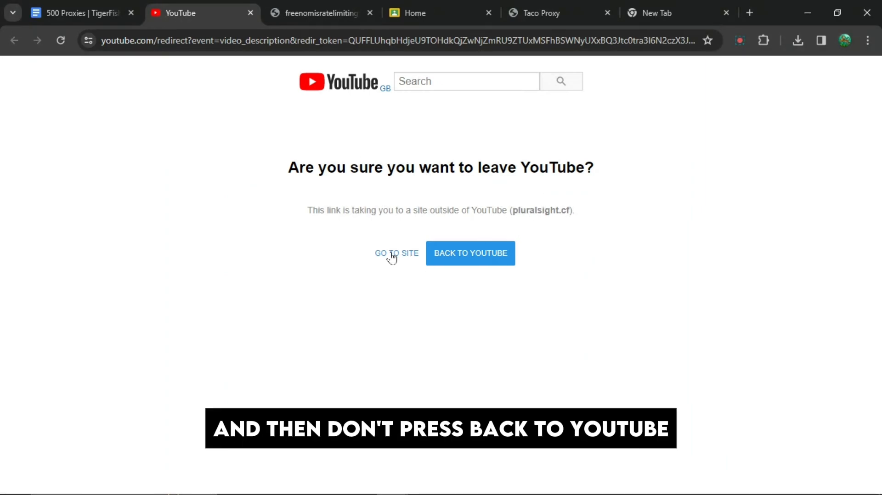
pyautogui.click(396, 253)
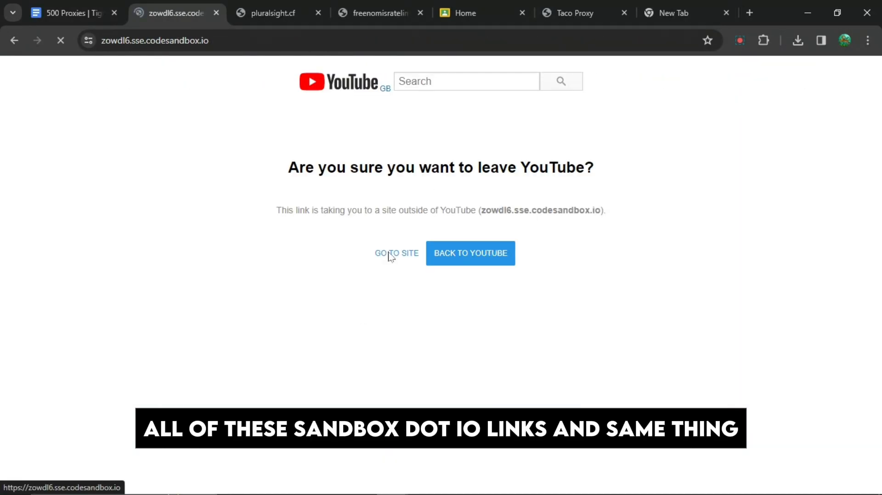
pyautogui.click(397, 253)
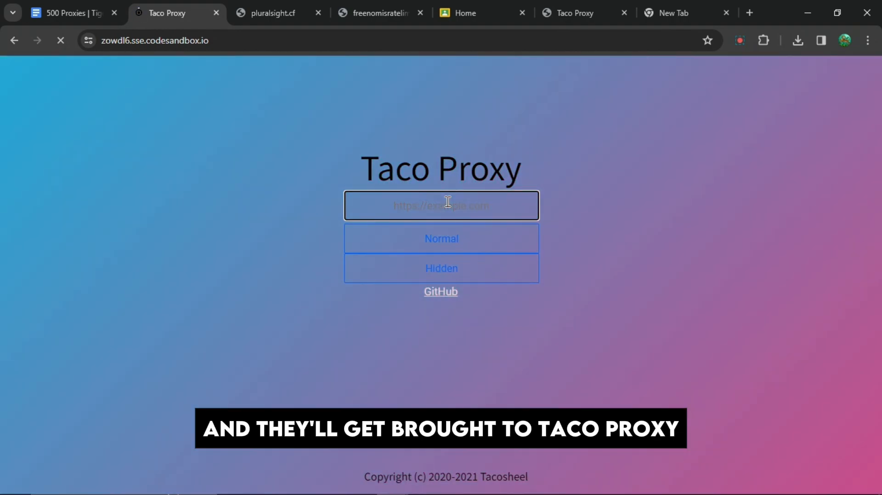
pyautogui.write('https')
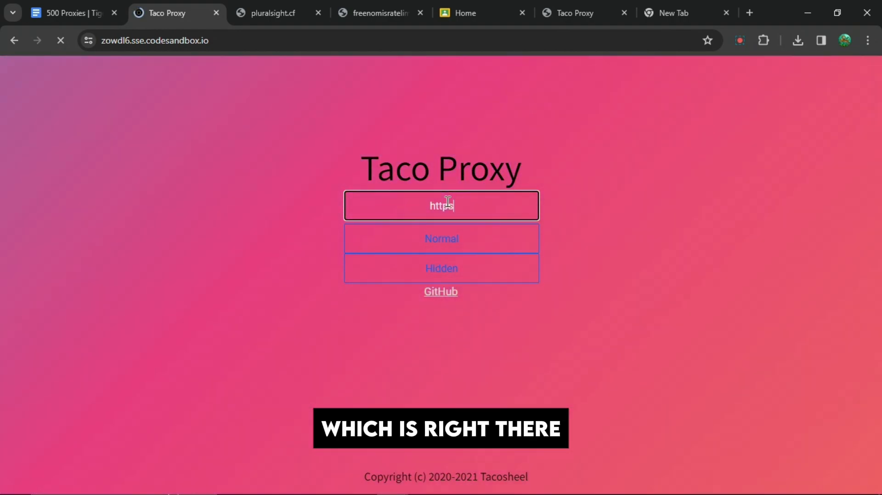
pyautogui.write('://')
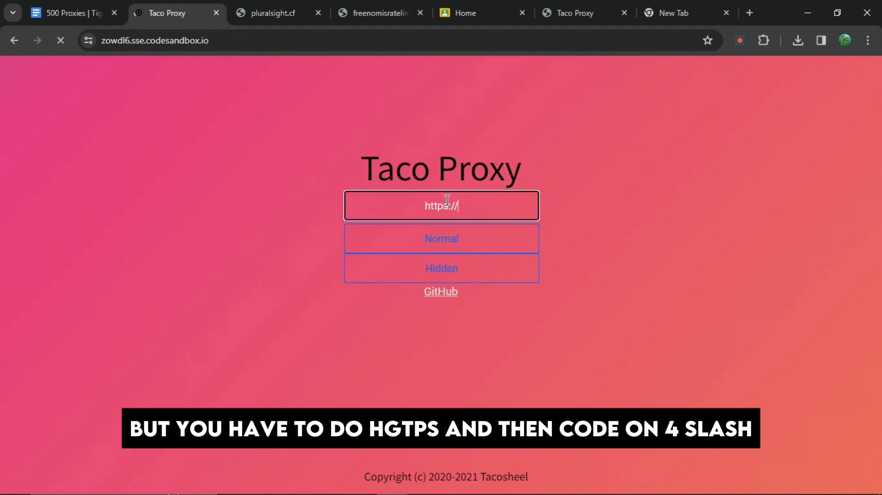
pyautogui.write('discord')
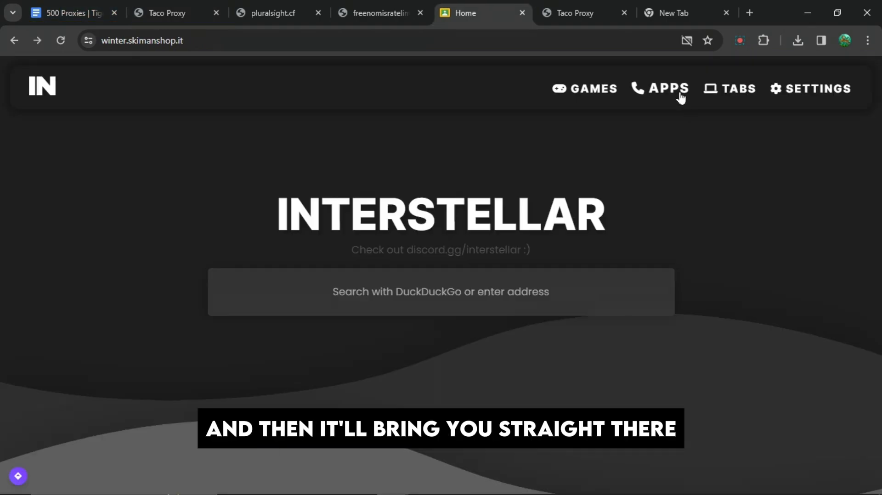
# Step: Search 'youtub' and 'chess' in Interstellar, then view Discord in the pluralsight.cf tab
pyautogui.write('youtub')
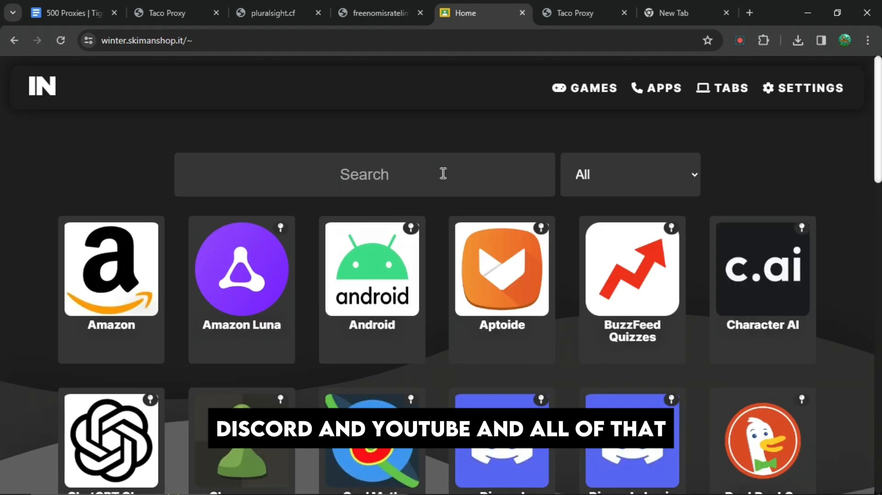
pyautogui.write('chess')
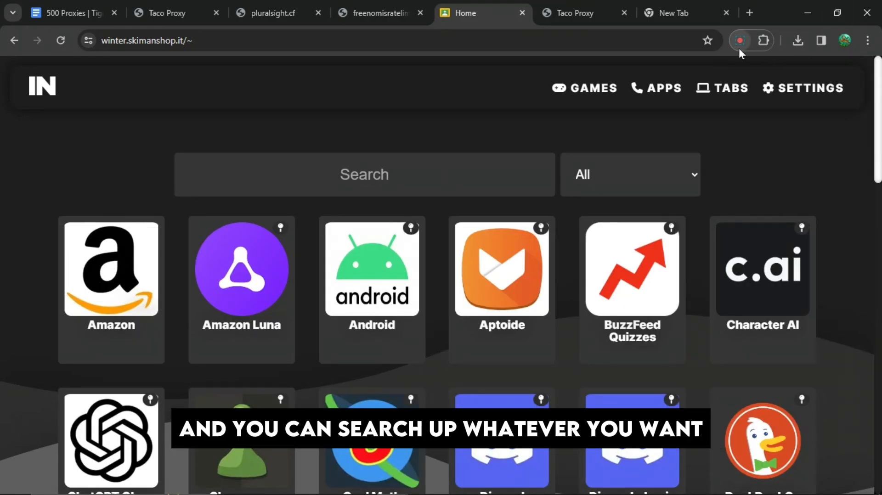
pyautogui.click(264, 13)
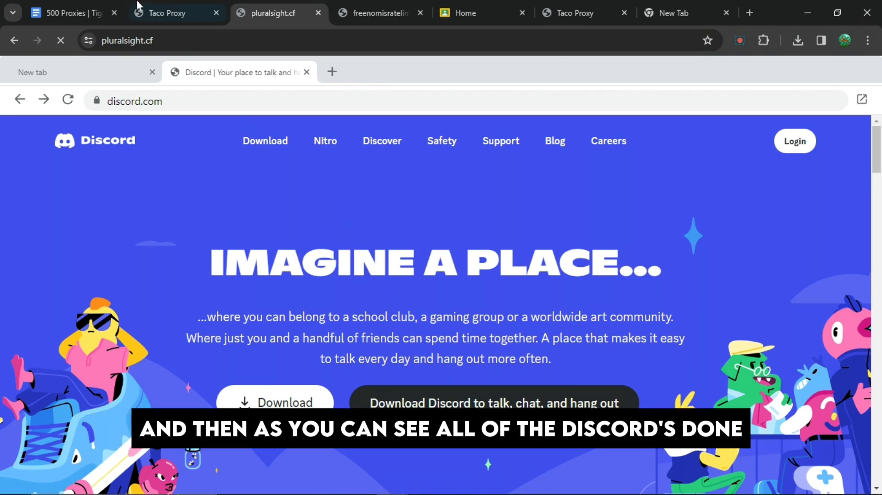